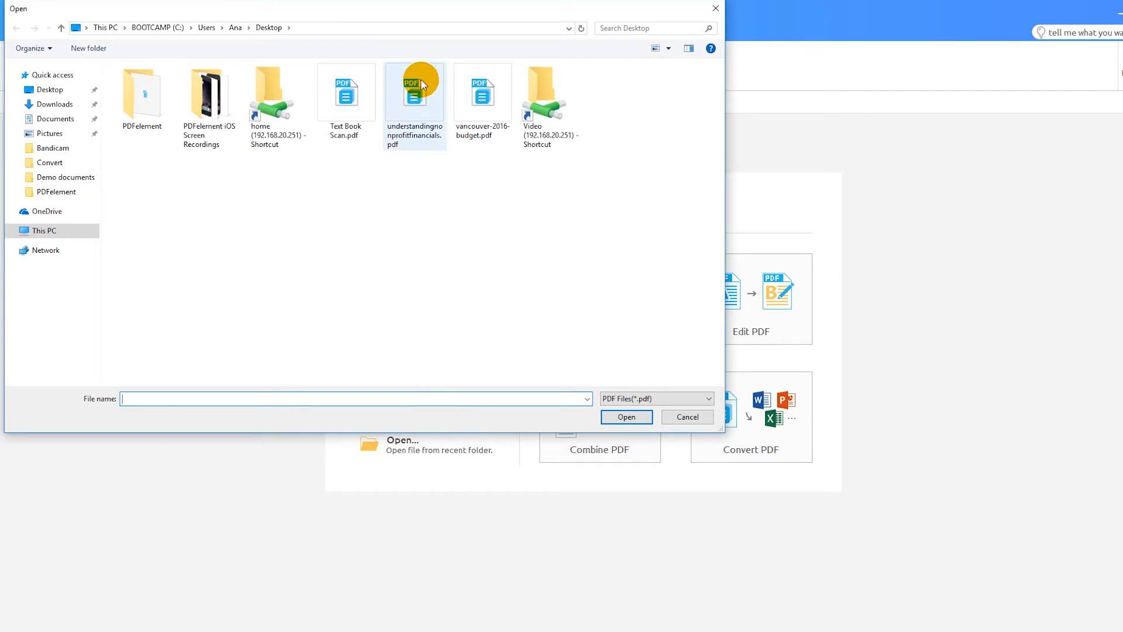
Step: Open understandingnonprofitfinancials.pdf from the Desktop in PDFelement
left_click(624, 417)
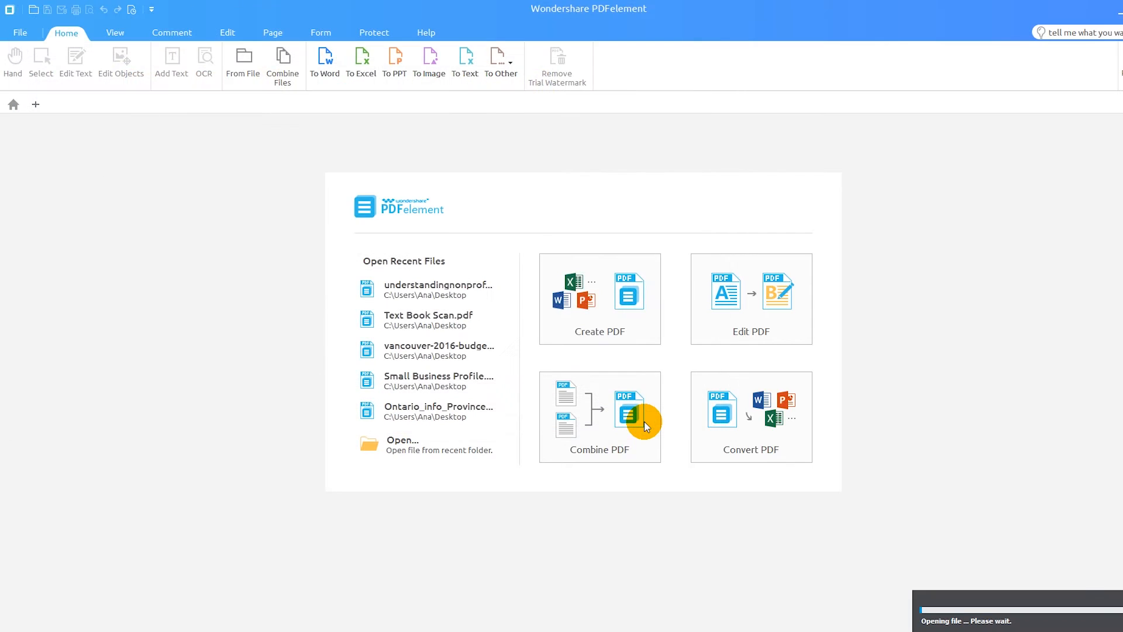
left_click(437, 284)
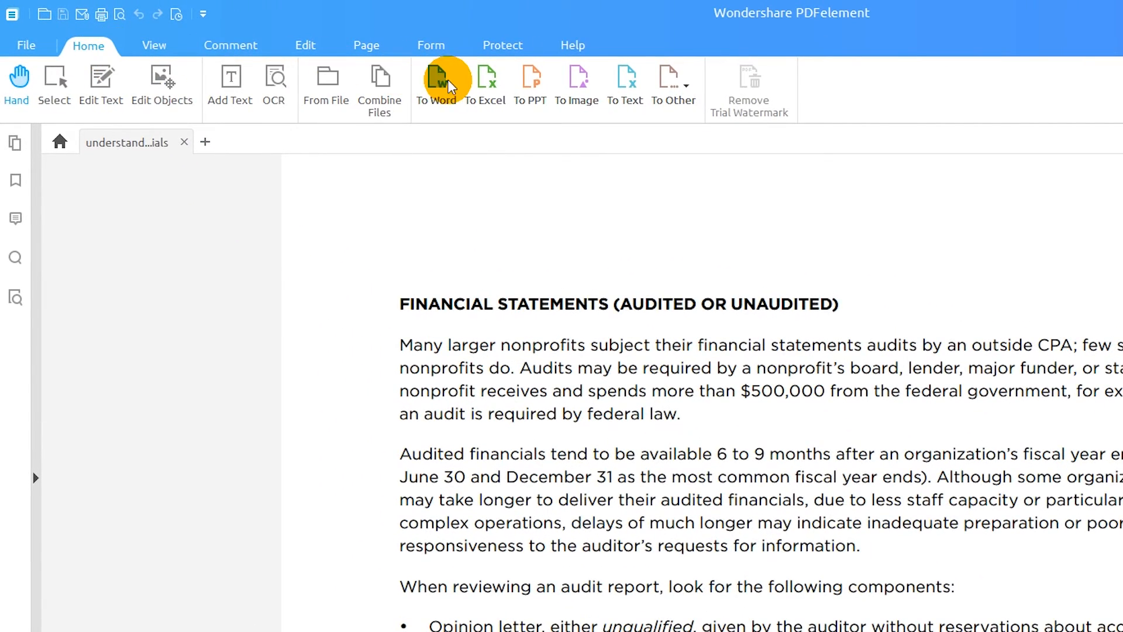
Step: Start a To Word conversion and add Text Book Scan.pdf and vancouver-2016-budget.pdf to the batch
left_click(436, 82)
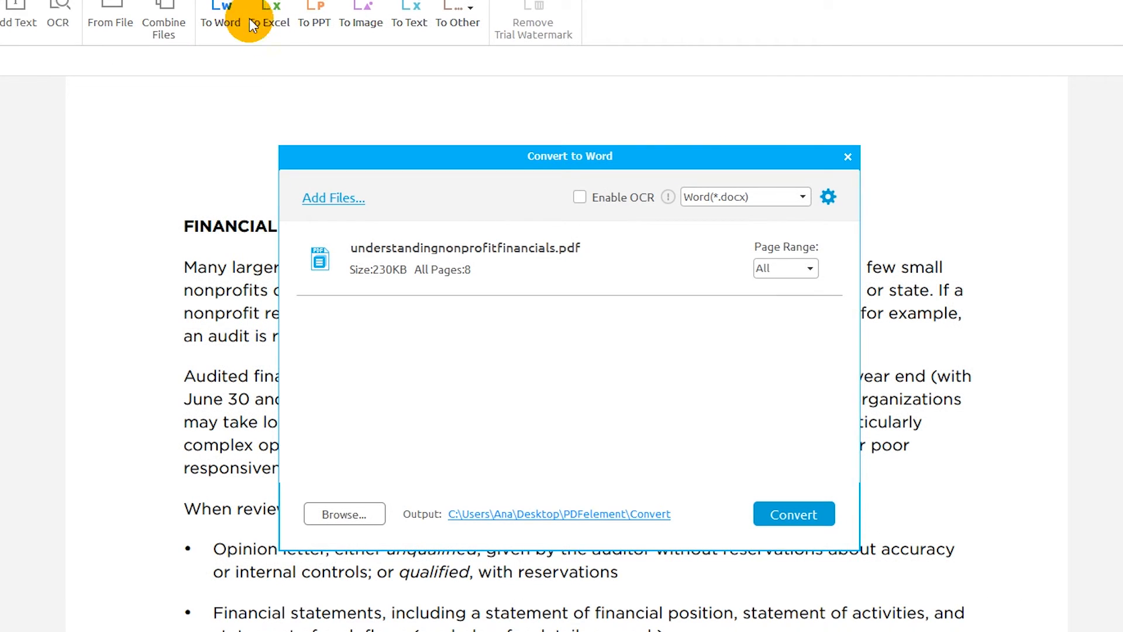
left_click(334, 198)
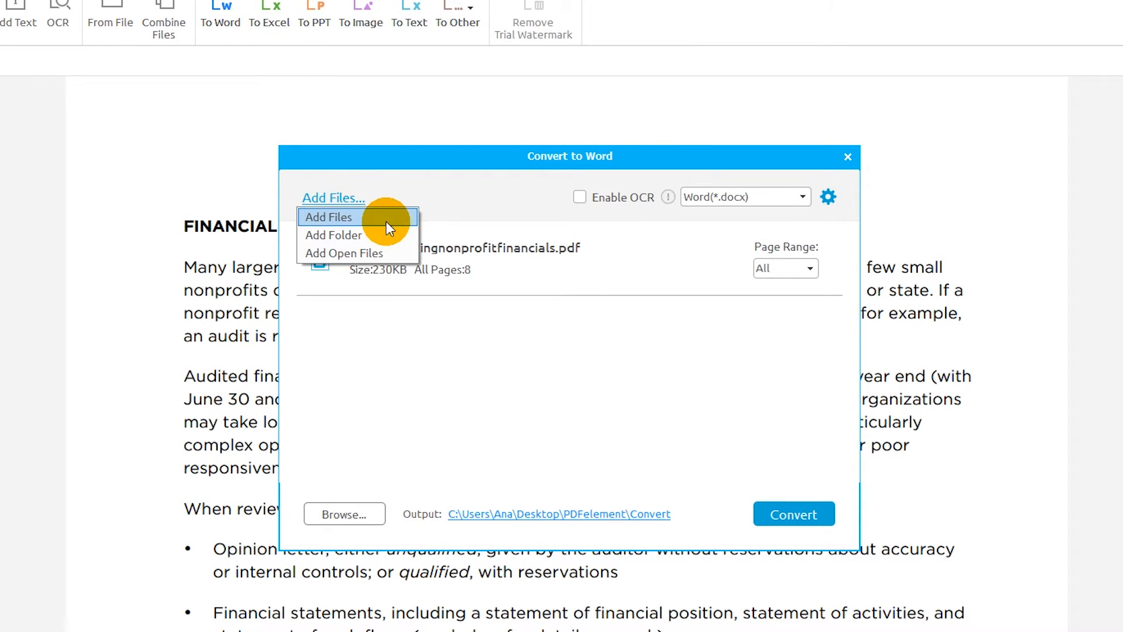
left_click(329, 218)
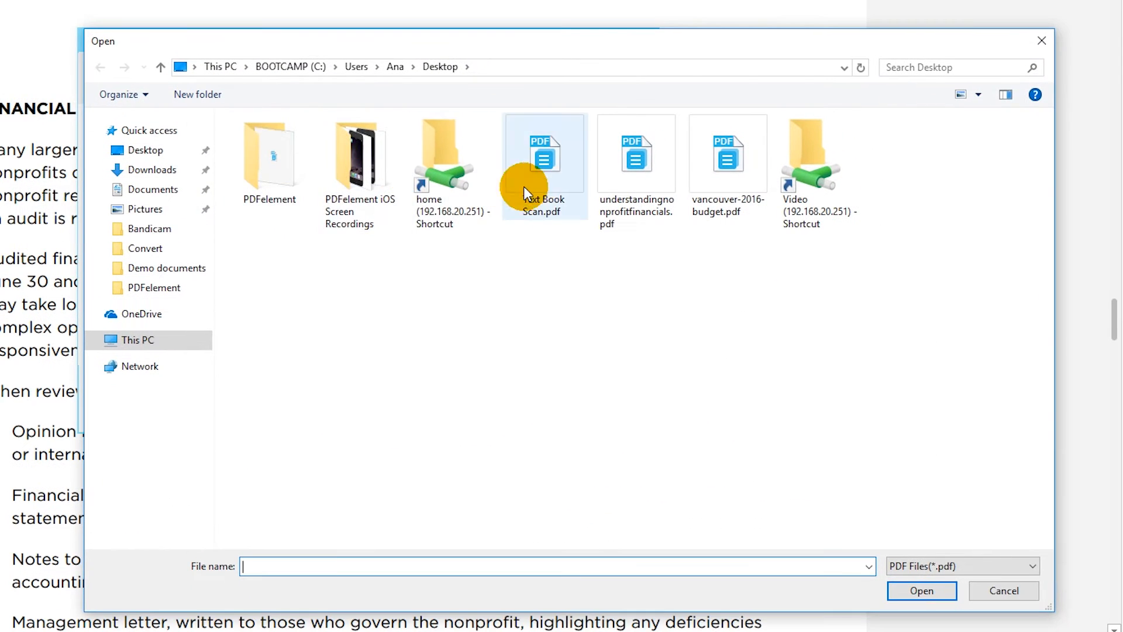
left_click(726, 152)
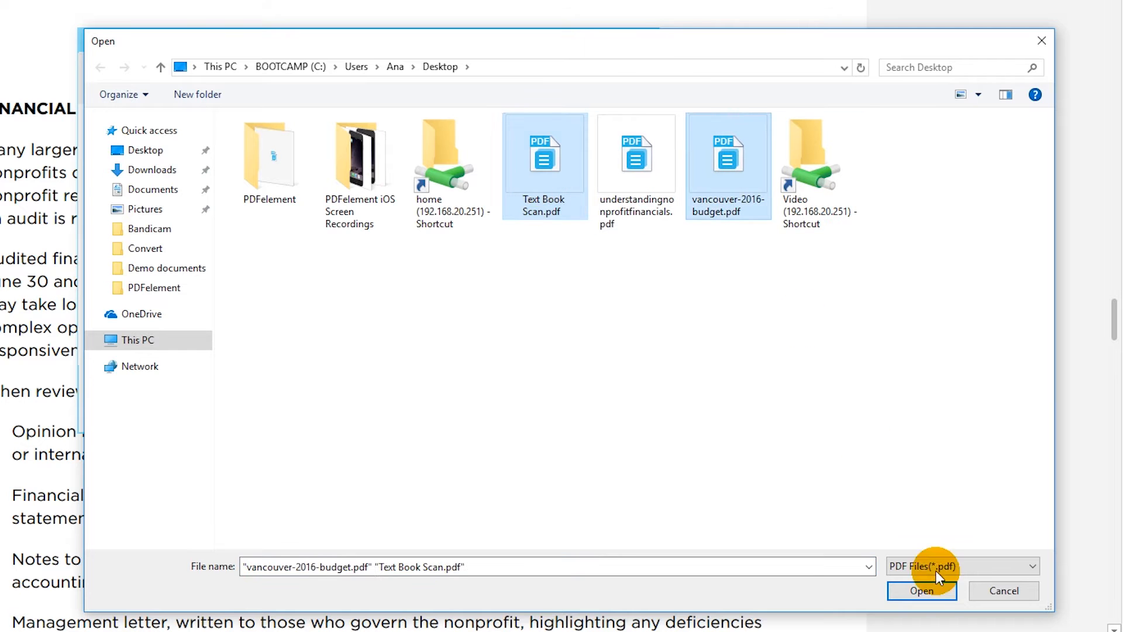
left_click(922, 589)
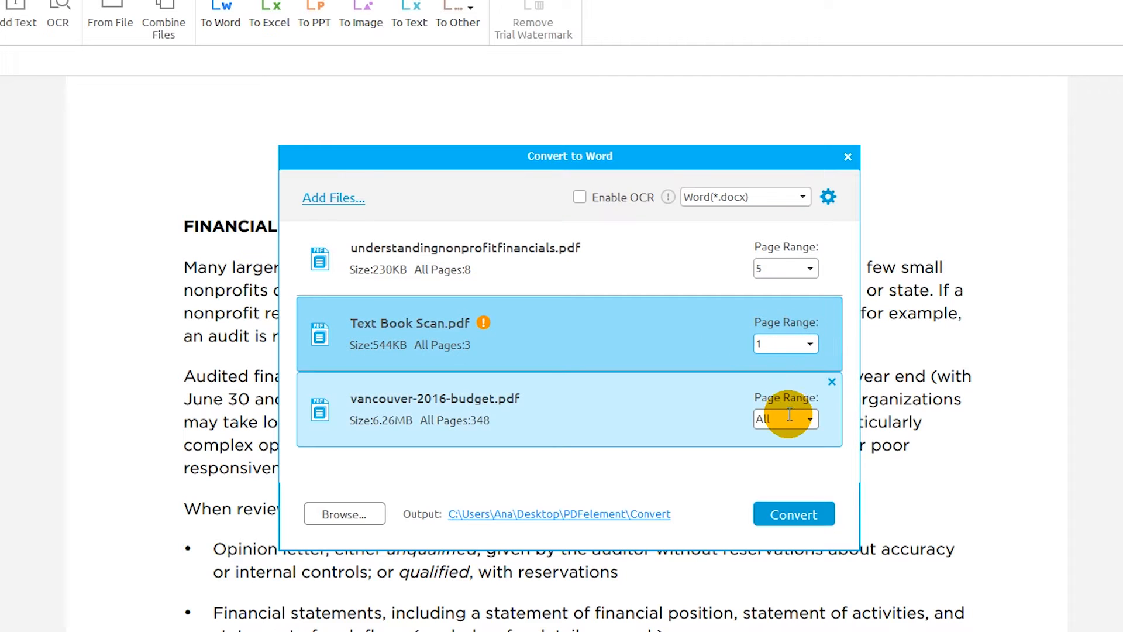
Step: Set the budget's page range to 12-13 and keep Word (*.docx) as the output format
type("12-13")
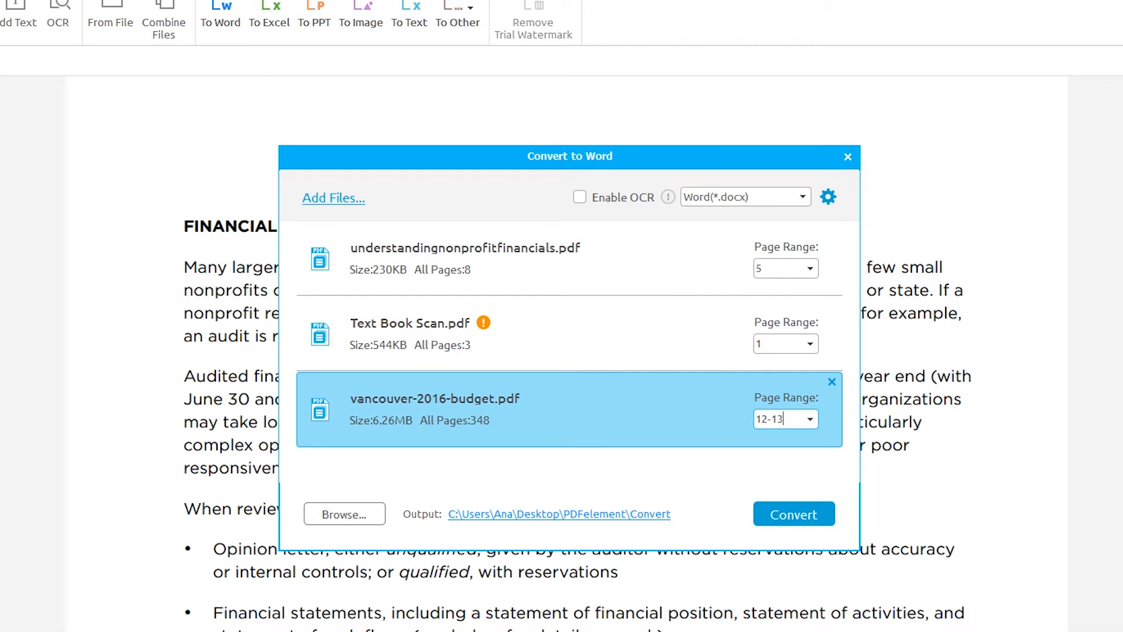
left_click(800, 197)
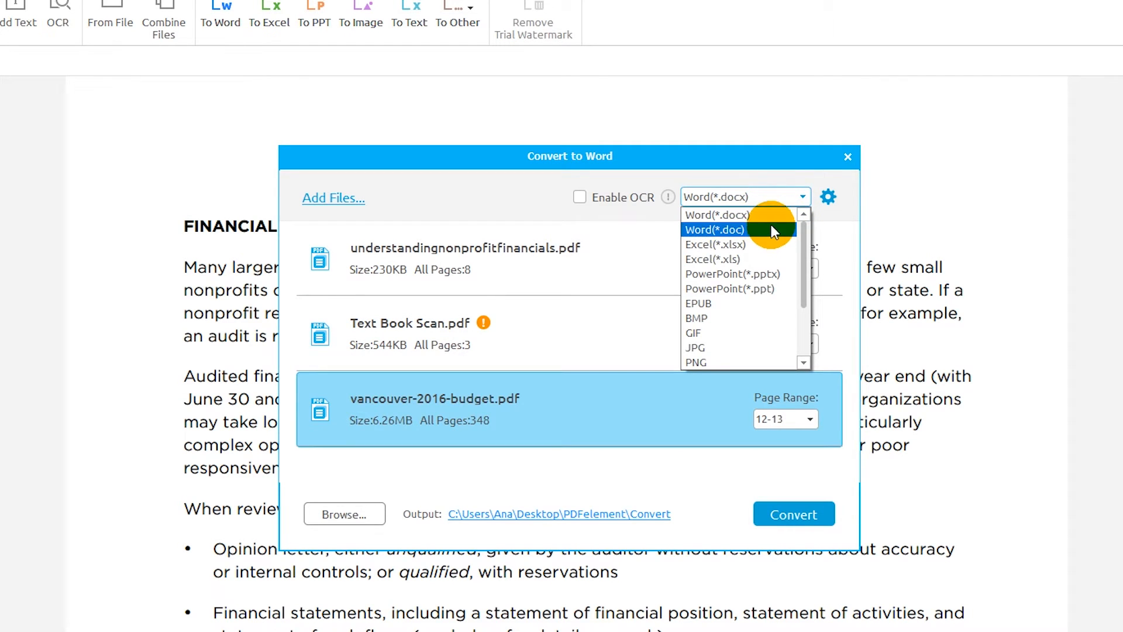
left_click(717, 215)
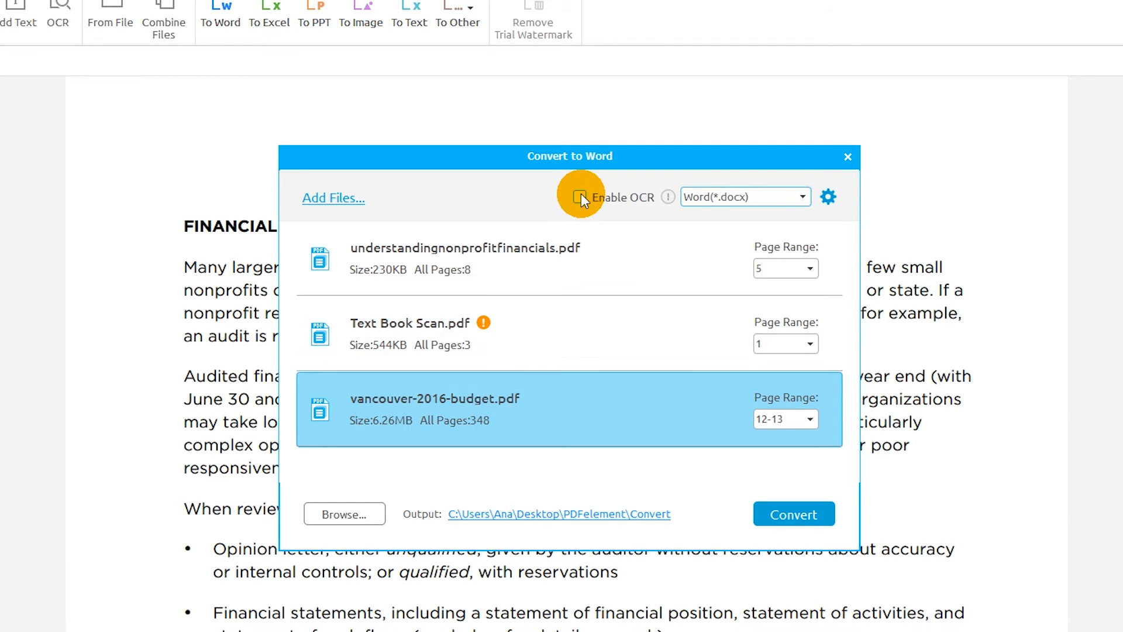
Step: Enable OCR and accept the default Convert Options for the batch
left_click(582, 197)
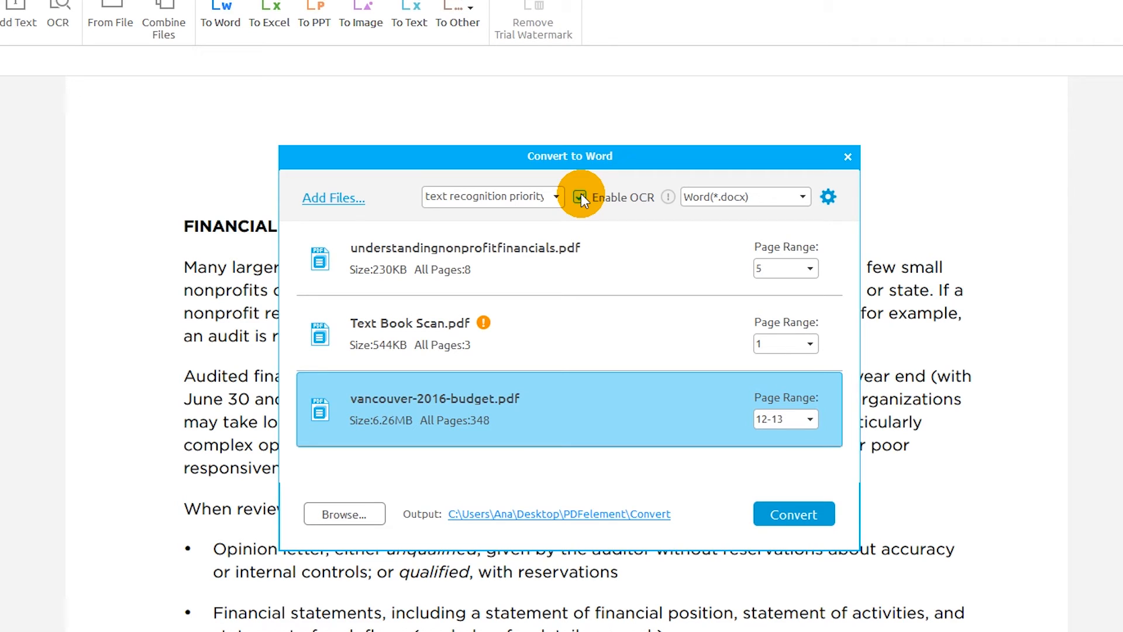
left_click(579, 196)
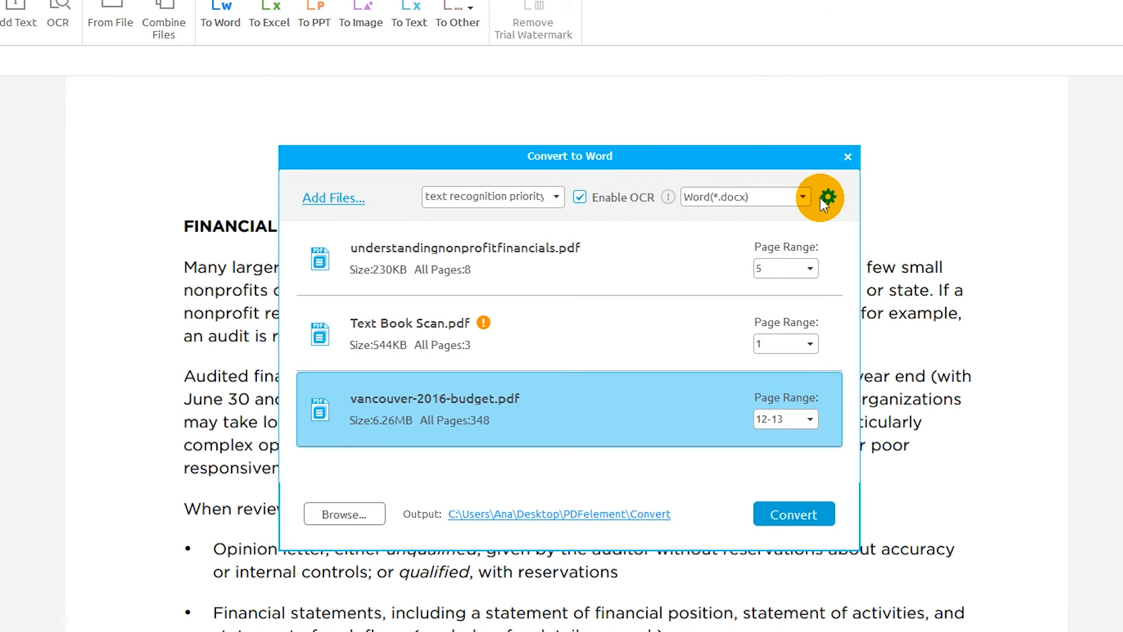
left_click(822, 197)
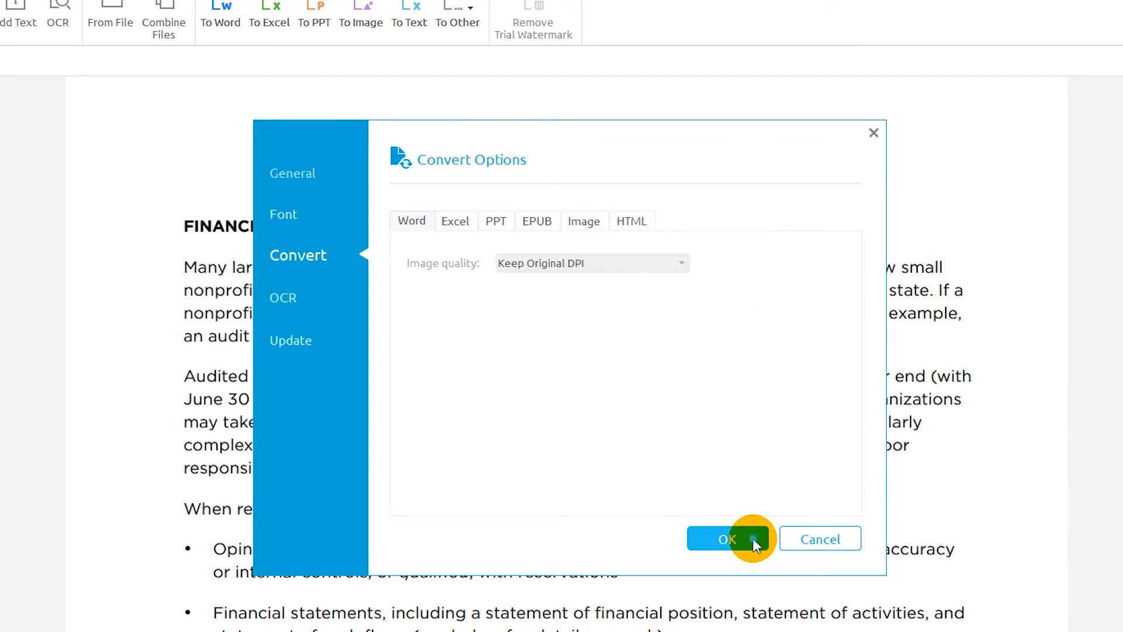
left_click(726, 538)
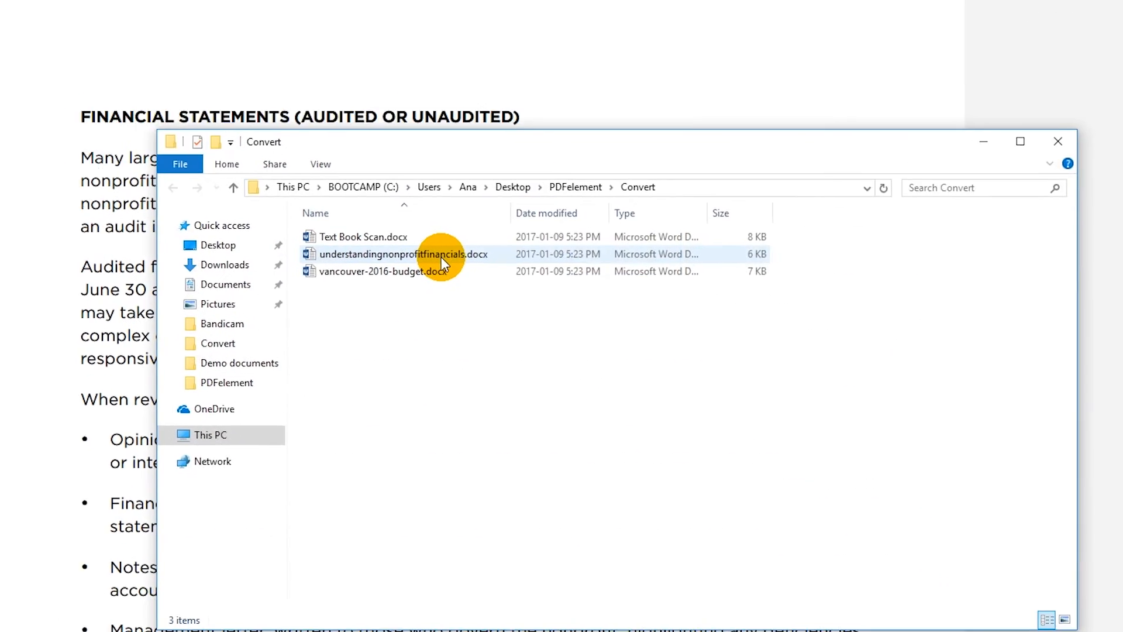
Step: Run the conversion and open understandingnonprofitfinancials.docx in Word
double_click(404, 254)
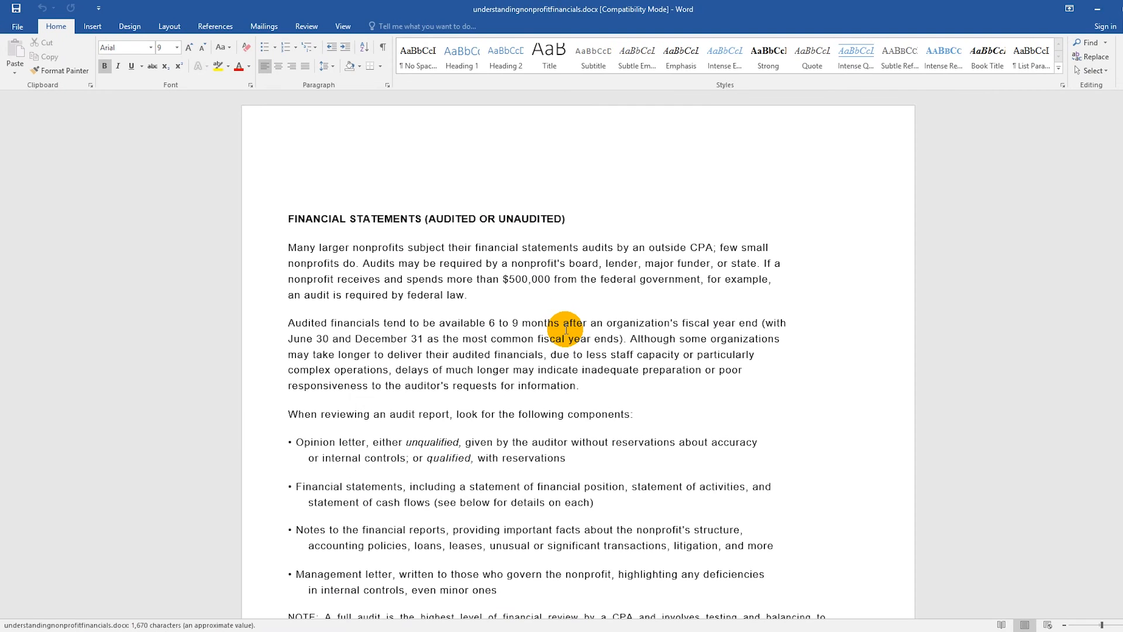